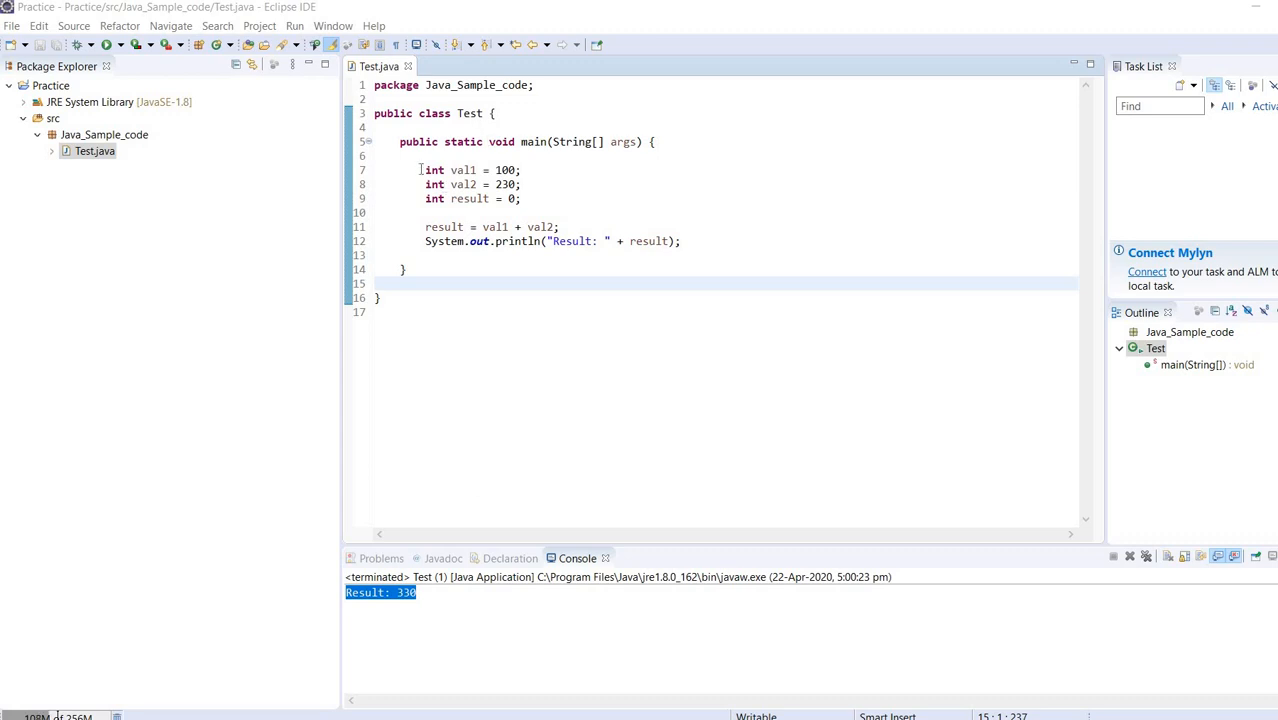
pyautogui.moveTo(492, 190)
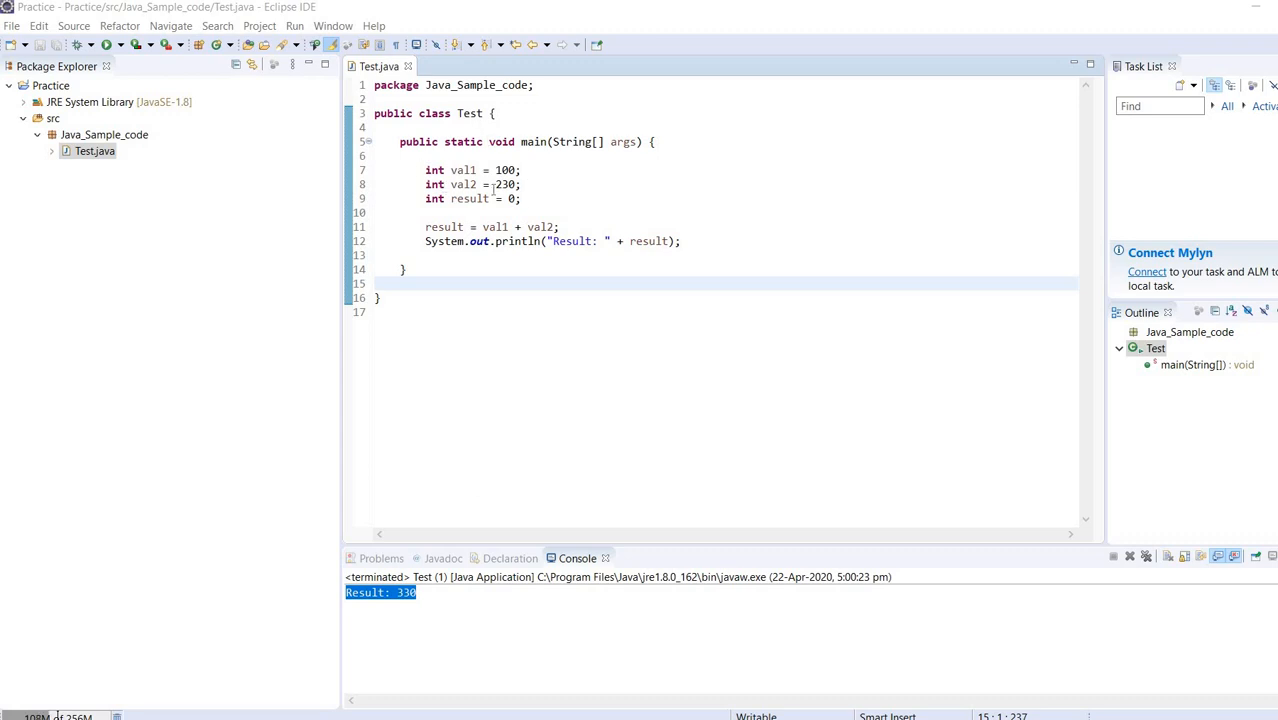
# Delete the old declarations and write int val1; int val2; int result = 0; instead.
pyautogui.moveTo(426, 168); pyautogui.dragTo(520, 198)
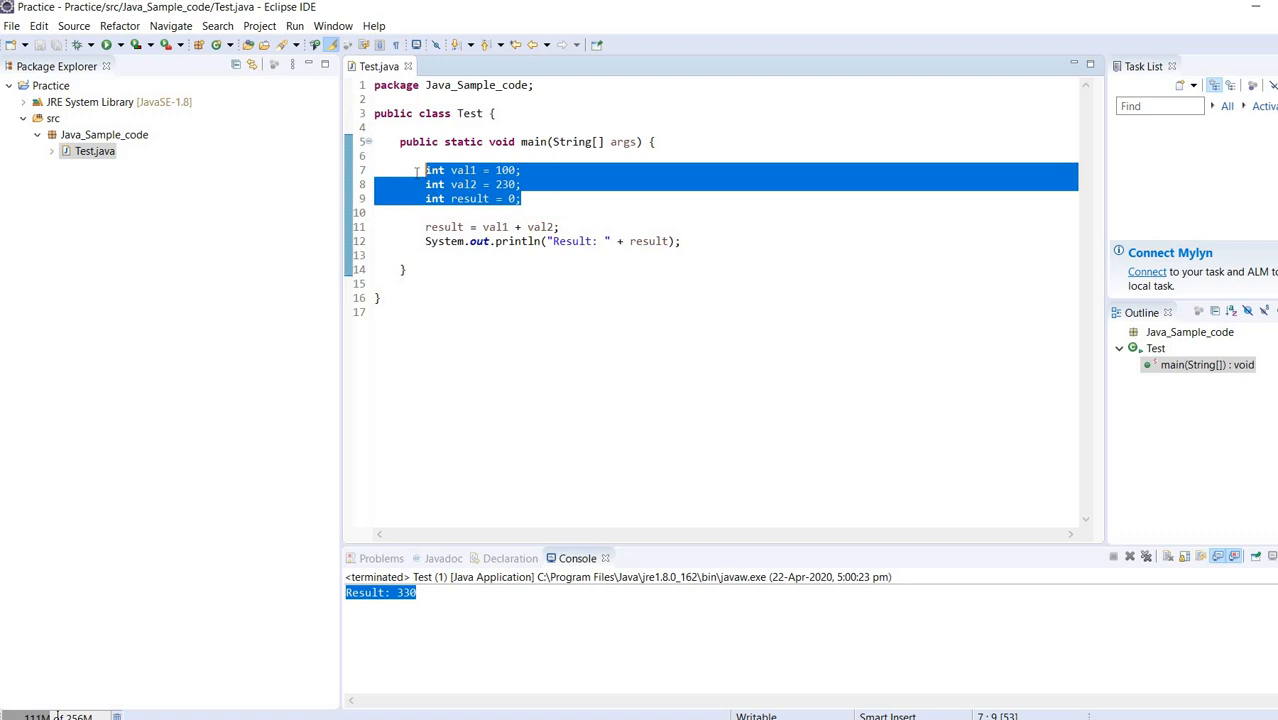
pyautogui.press('Delete')
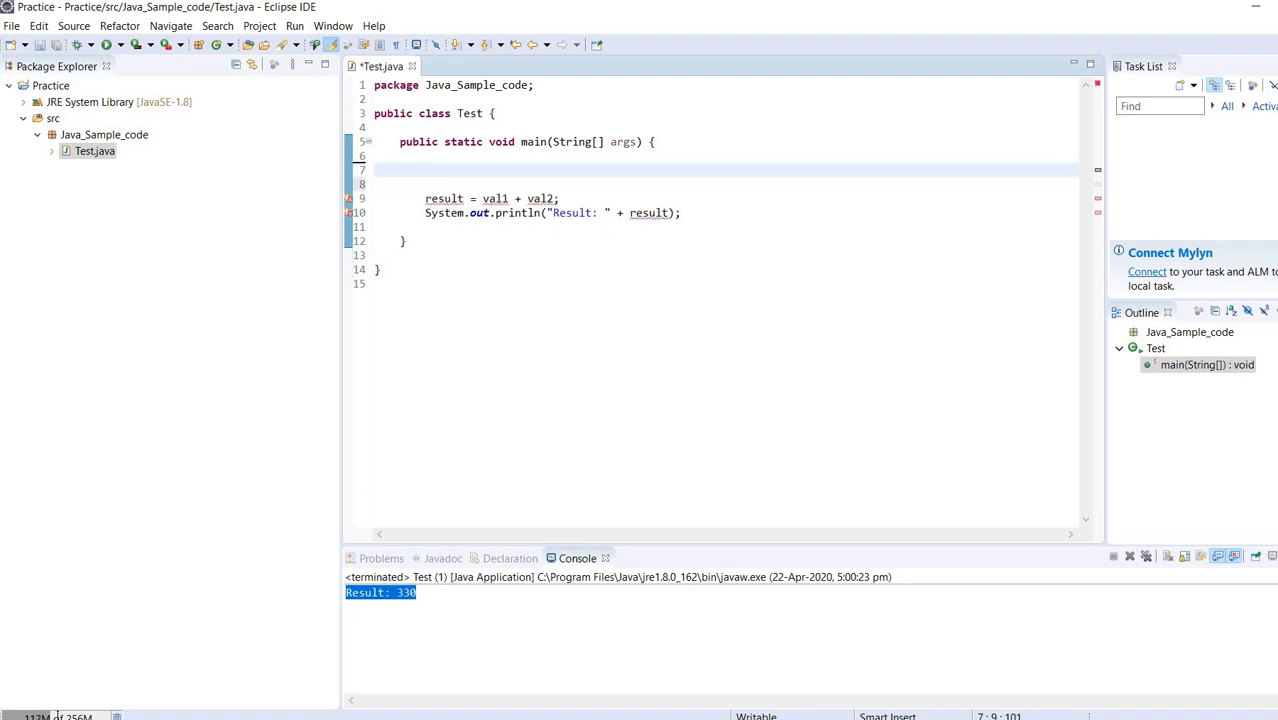
pyautogui.write('int')
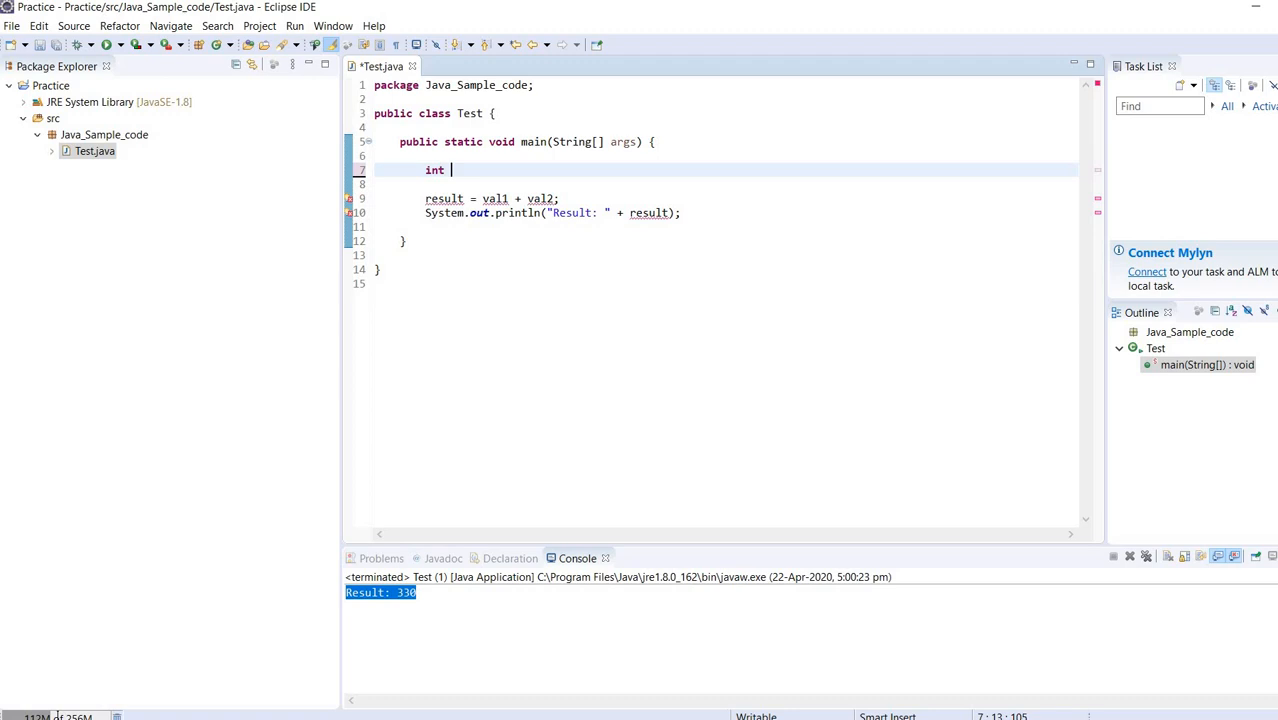
pyautogui.write('val1')
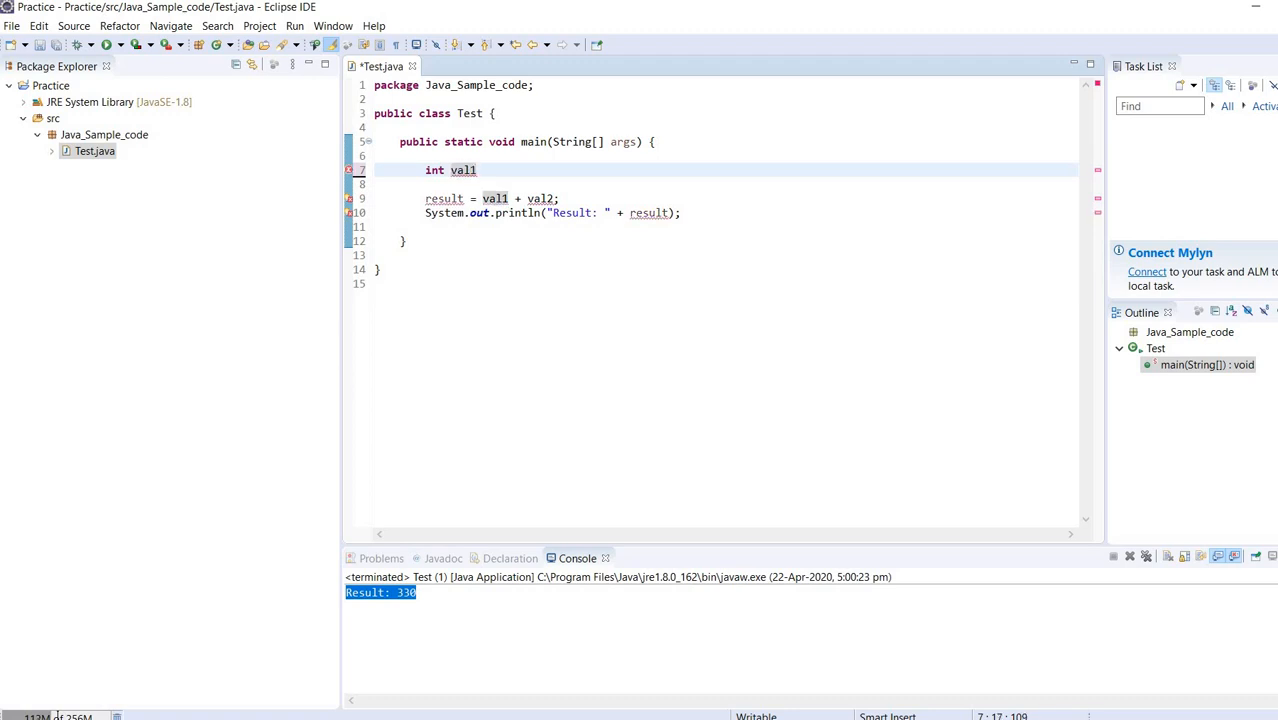
pyautogui.write(';')
pyautogui.write('int')
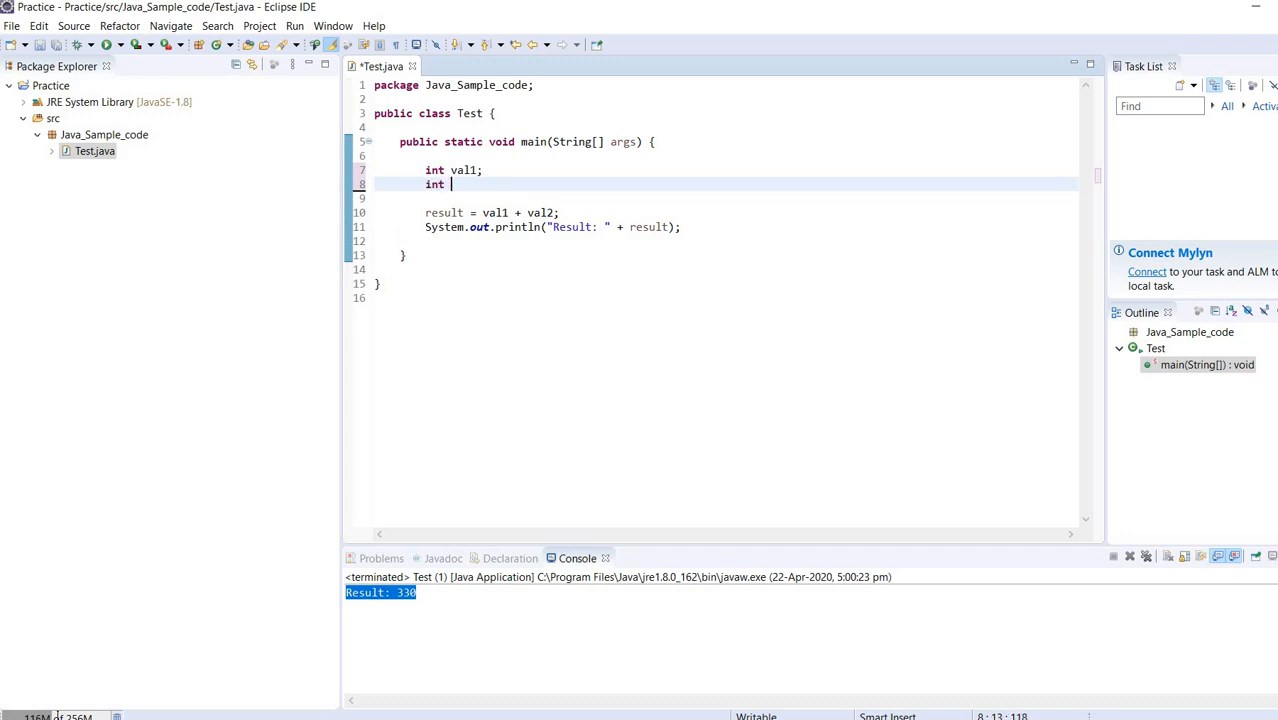
pyautogui.write('val2;')
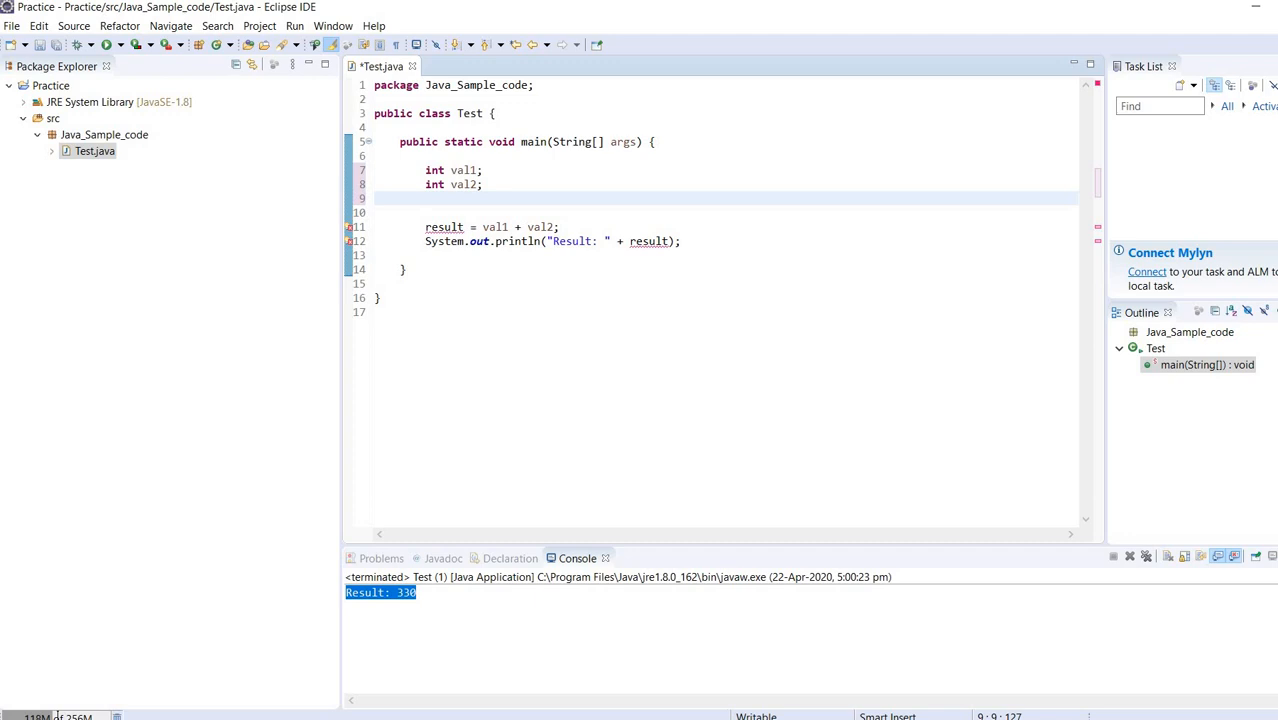
pyautogui.write('int re')
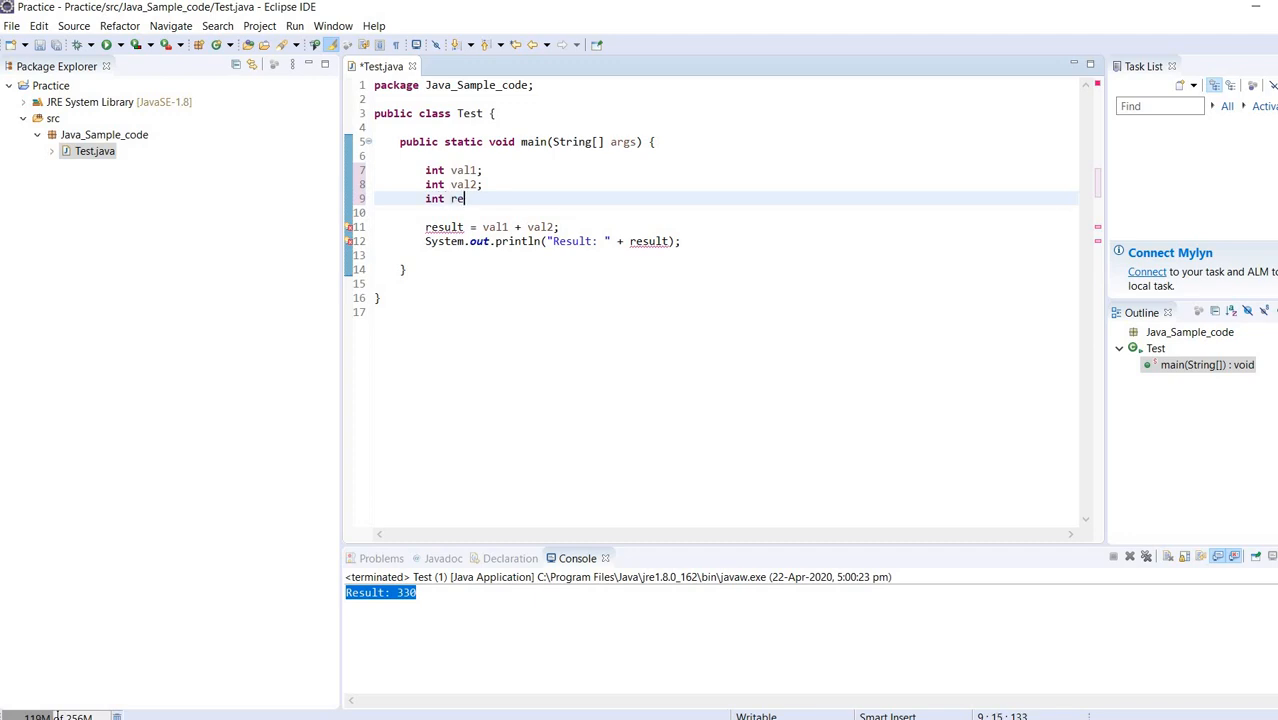
pyautogui.write('sult =')
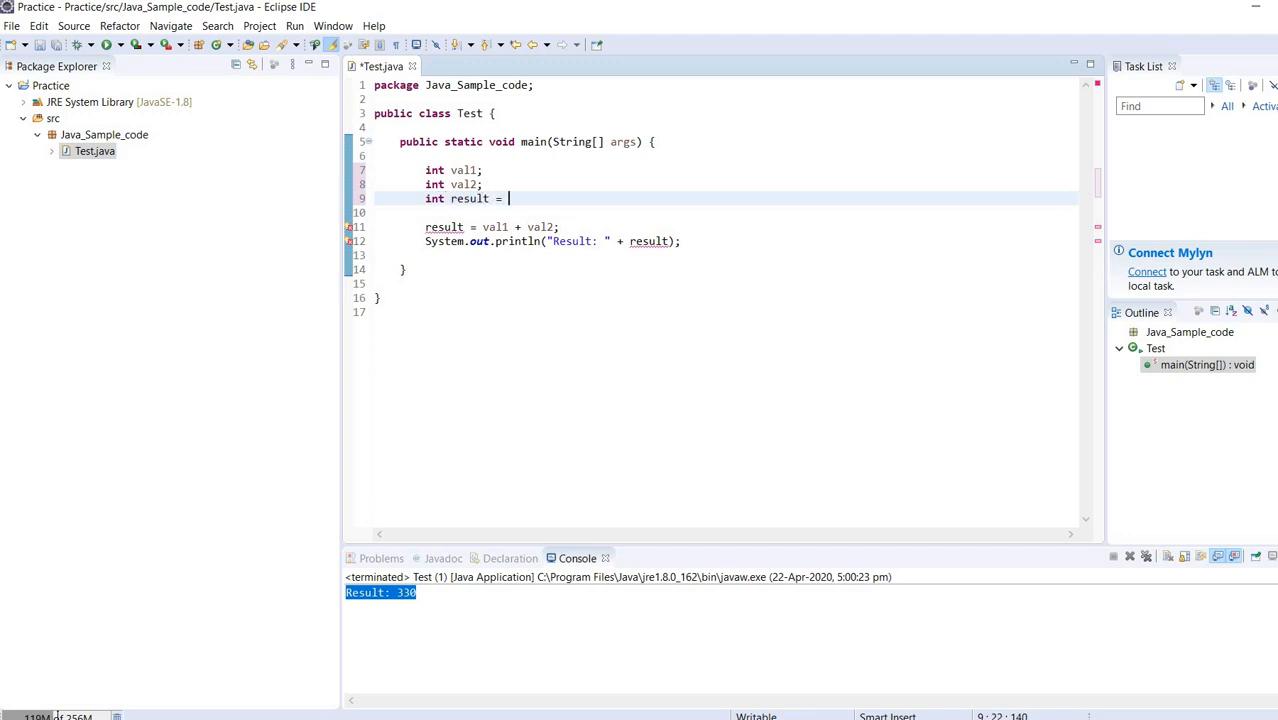
pyautogui.write('0;')
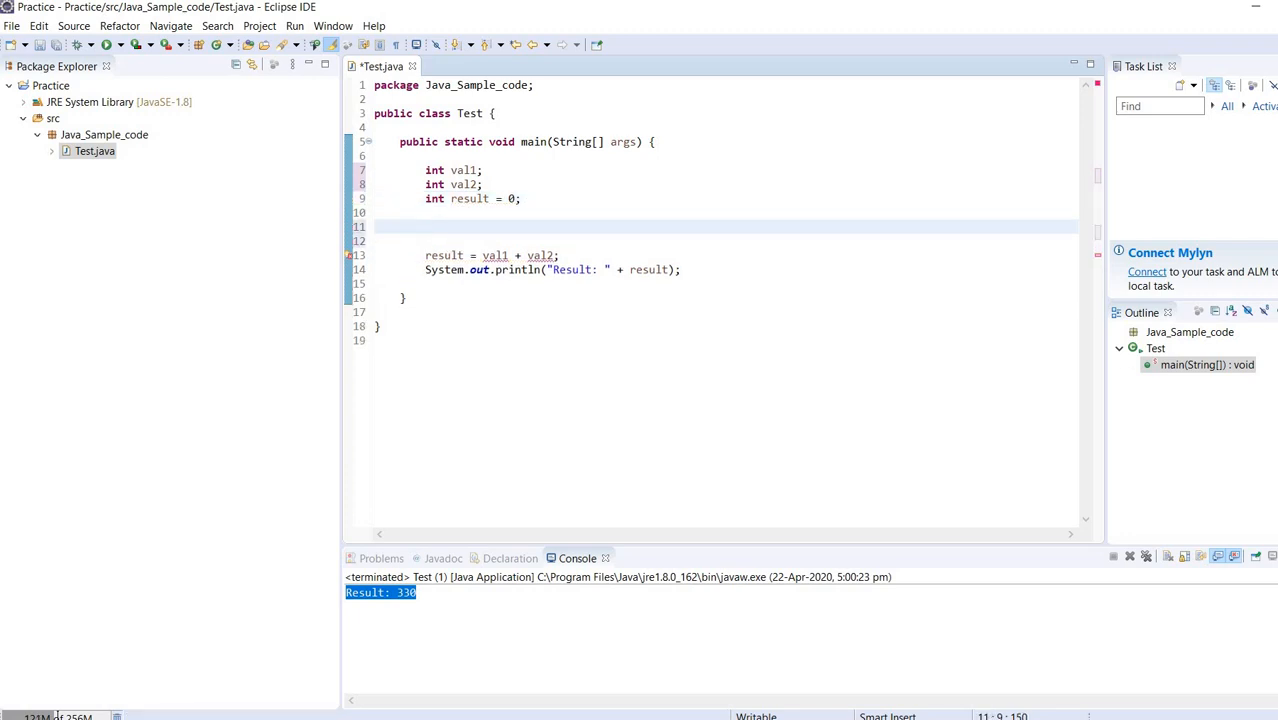
# Add the assignments val1 = 120; and val2 = 230; below the declarations.
pyautogui.write('val1 =')
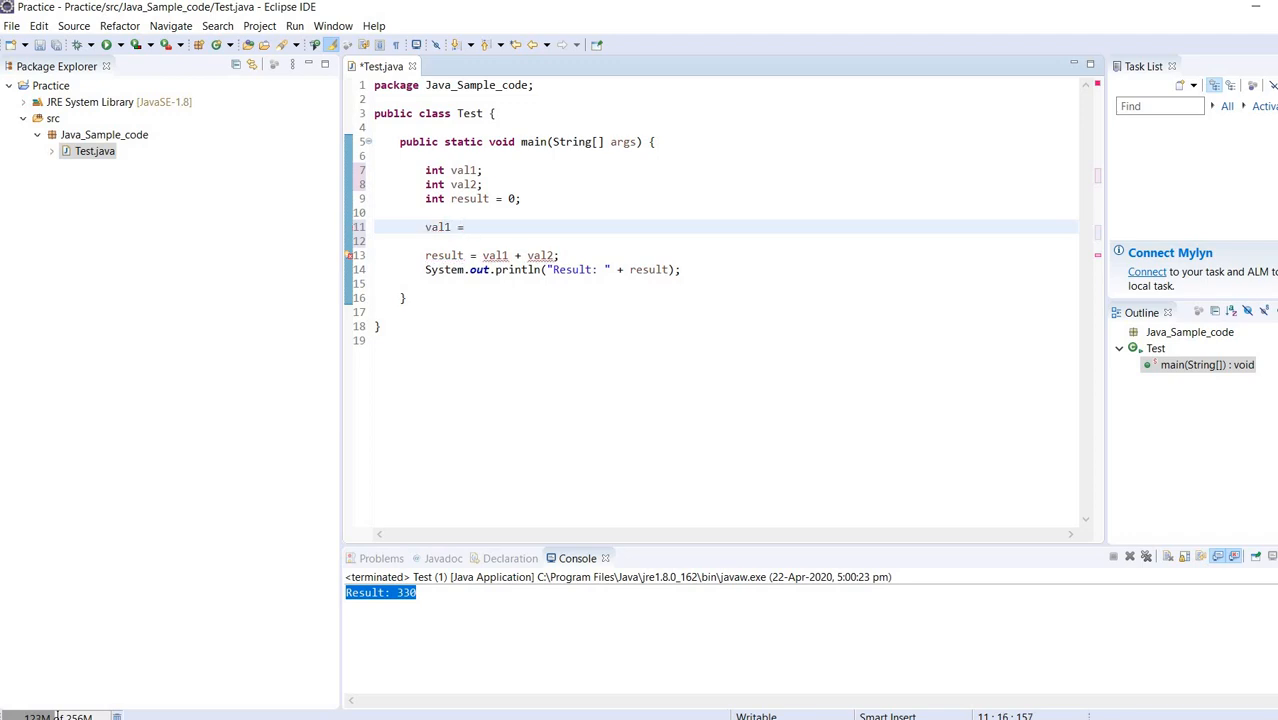
pyautogui.write('120;')
pyautogui.click(726, 240)
pyautogui.write('va')
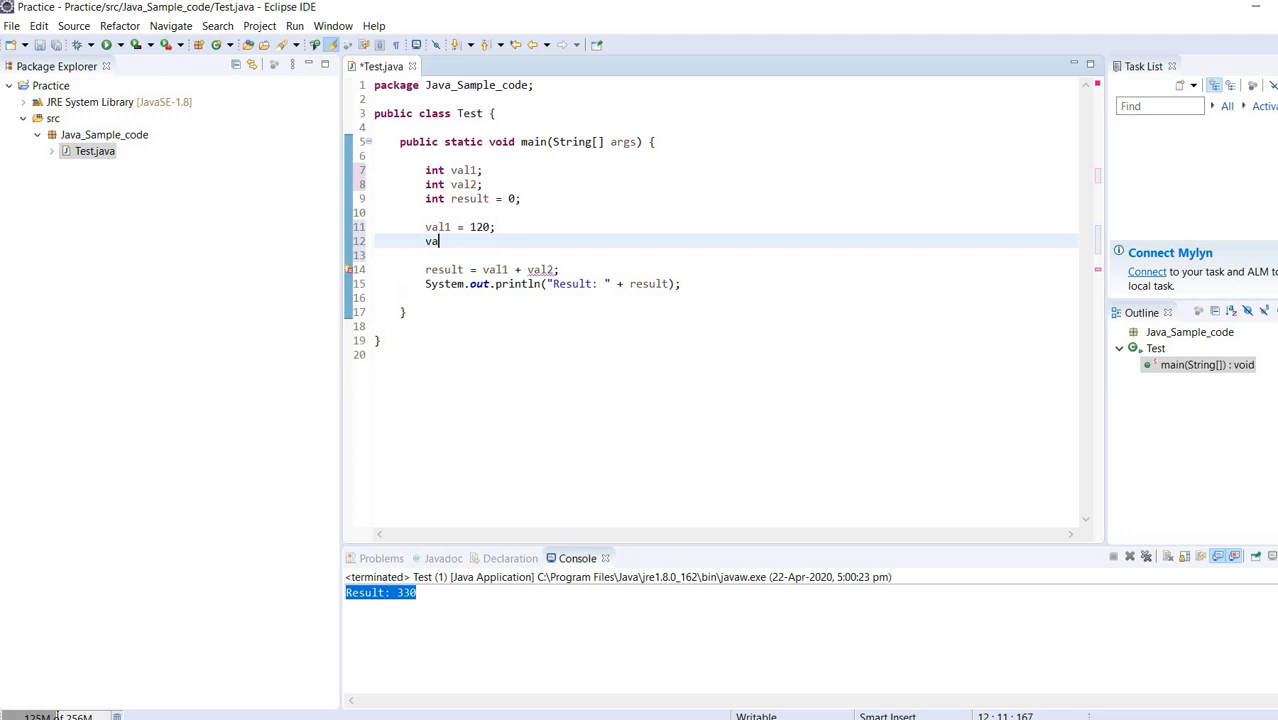
pyautogui.write('l2 =')
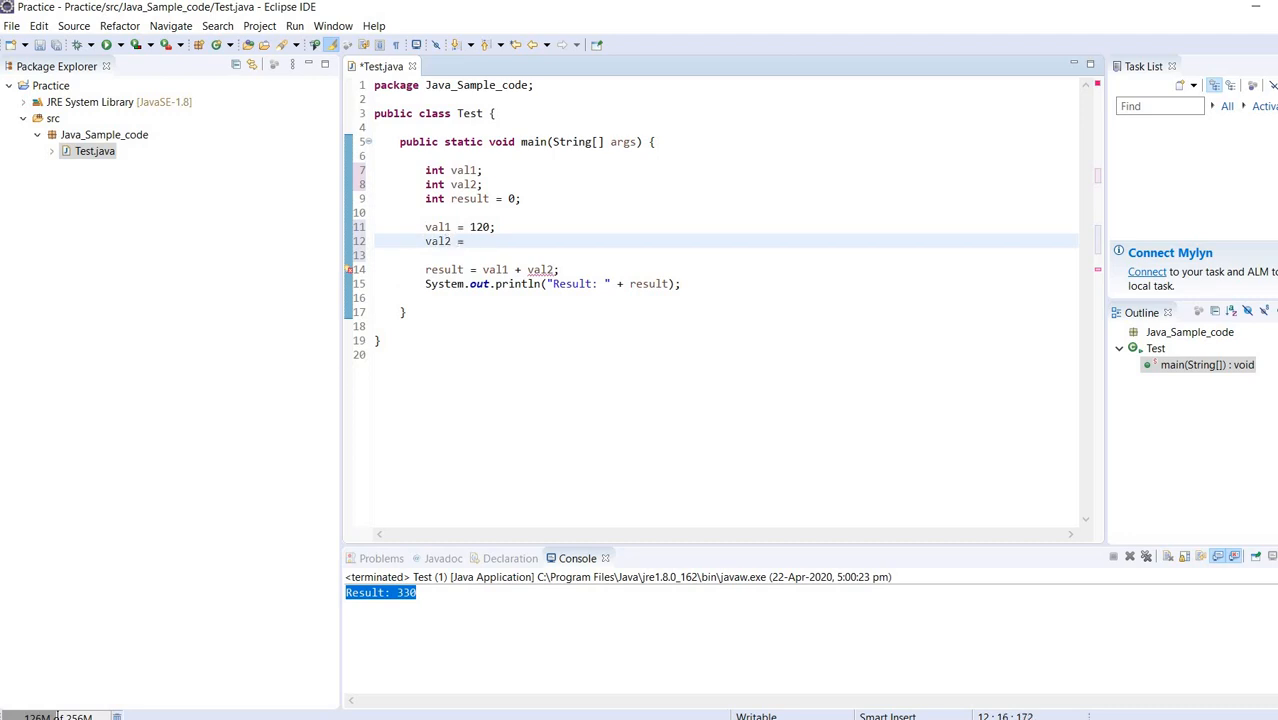
pyautogui.write('230;')
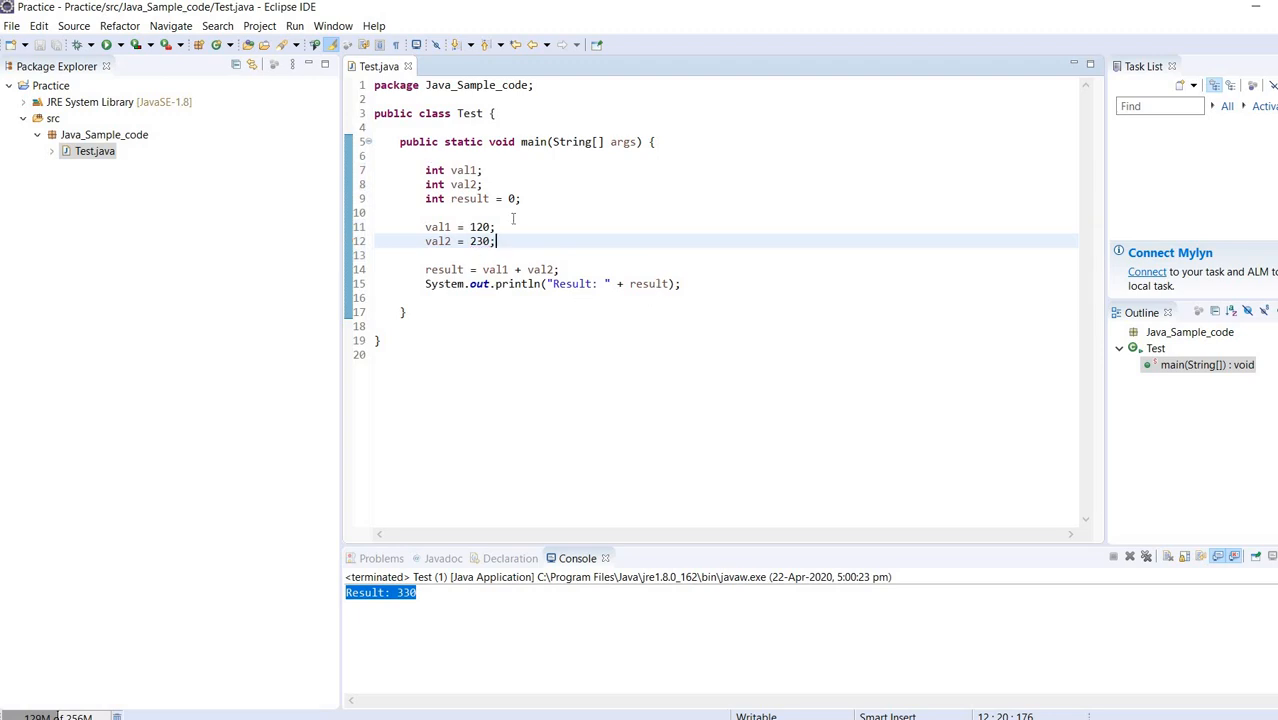
pyautogui.moveTo(512, 218)
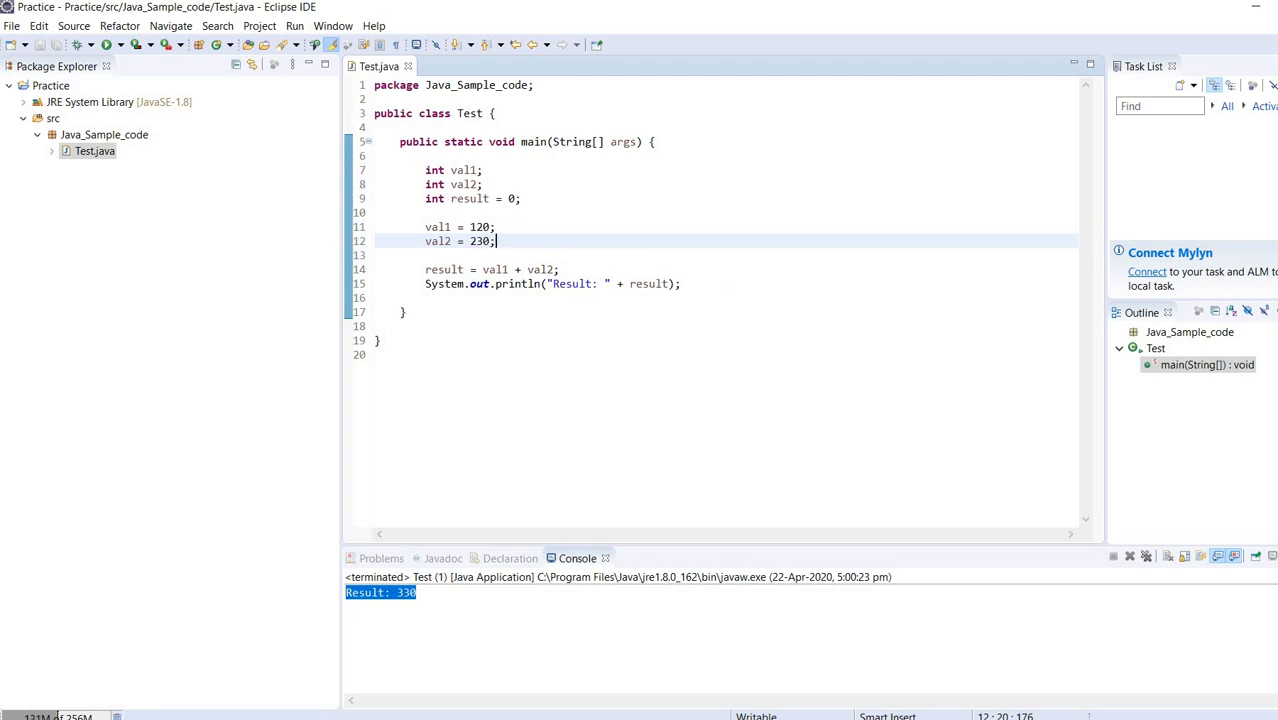
pyautogui.moveTo(108, 44)
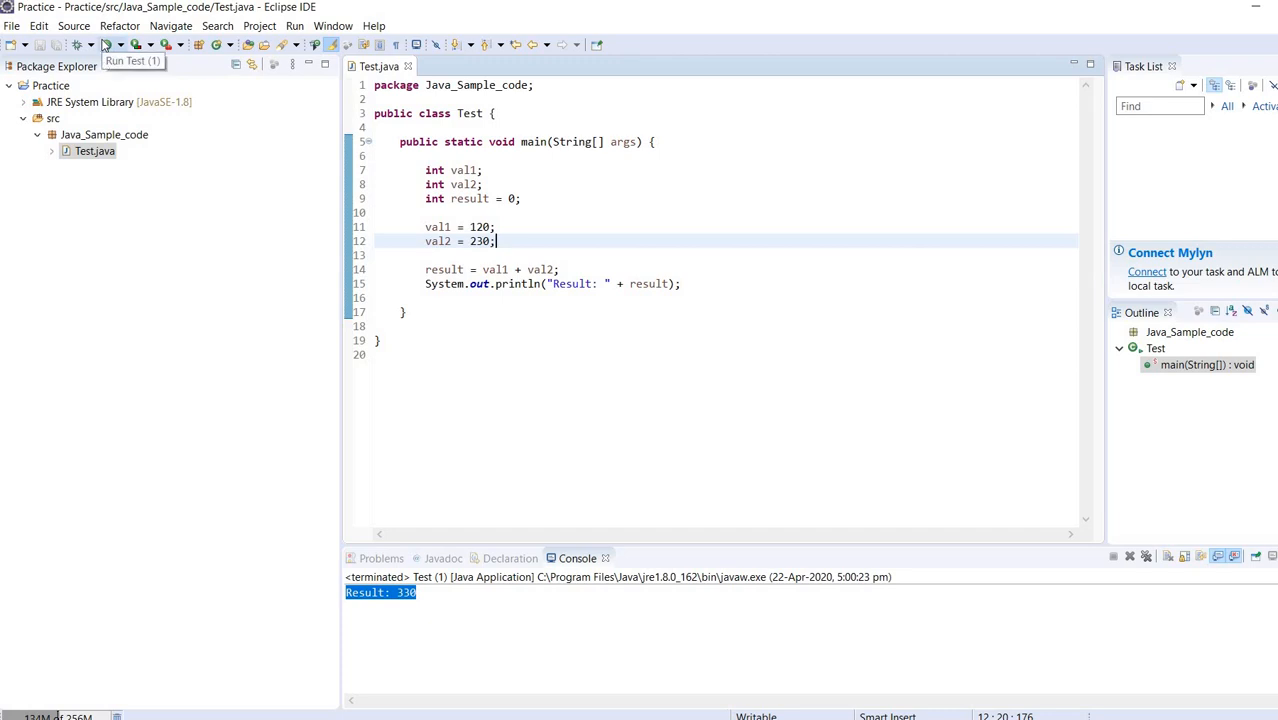
# Run Test and check the console shows Result: 350.
pyautogui.click(108, 44)
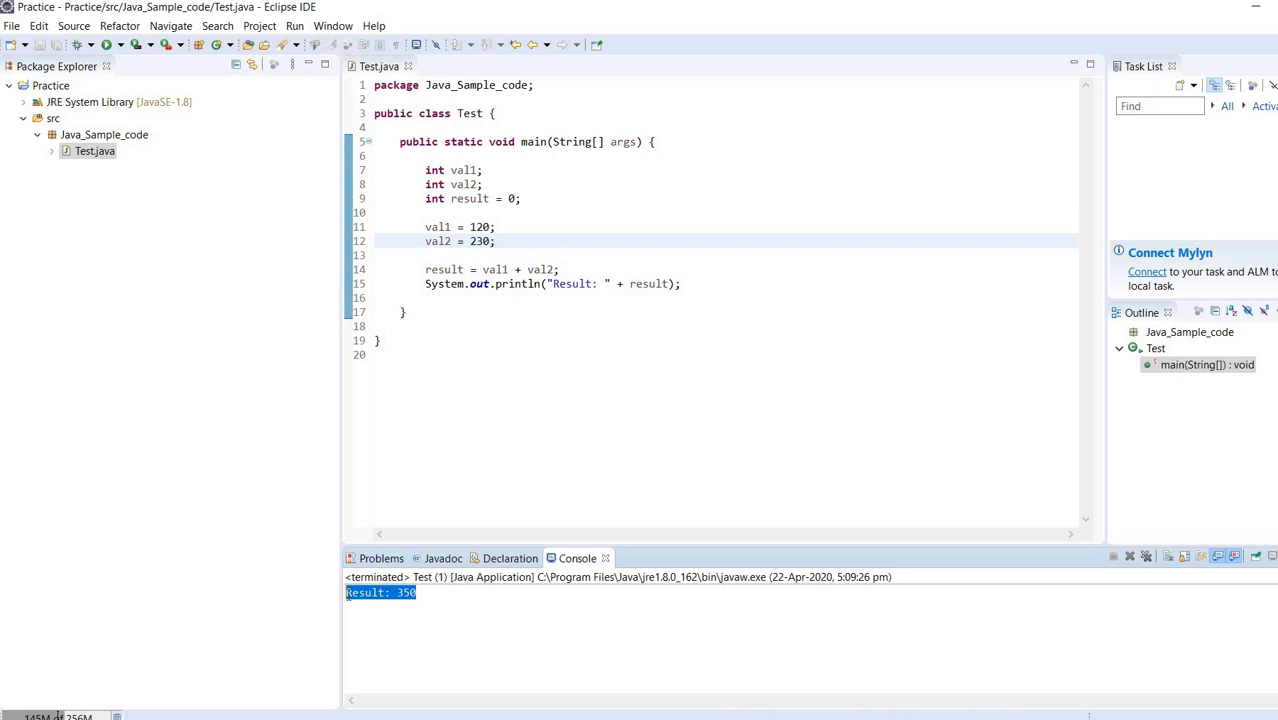
pyautogui.click(664, 354)
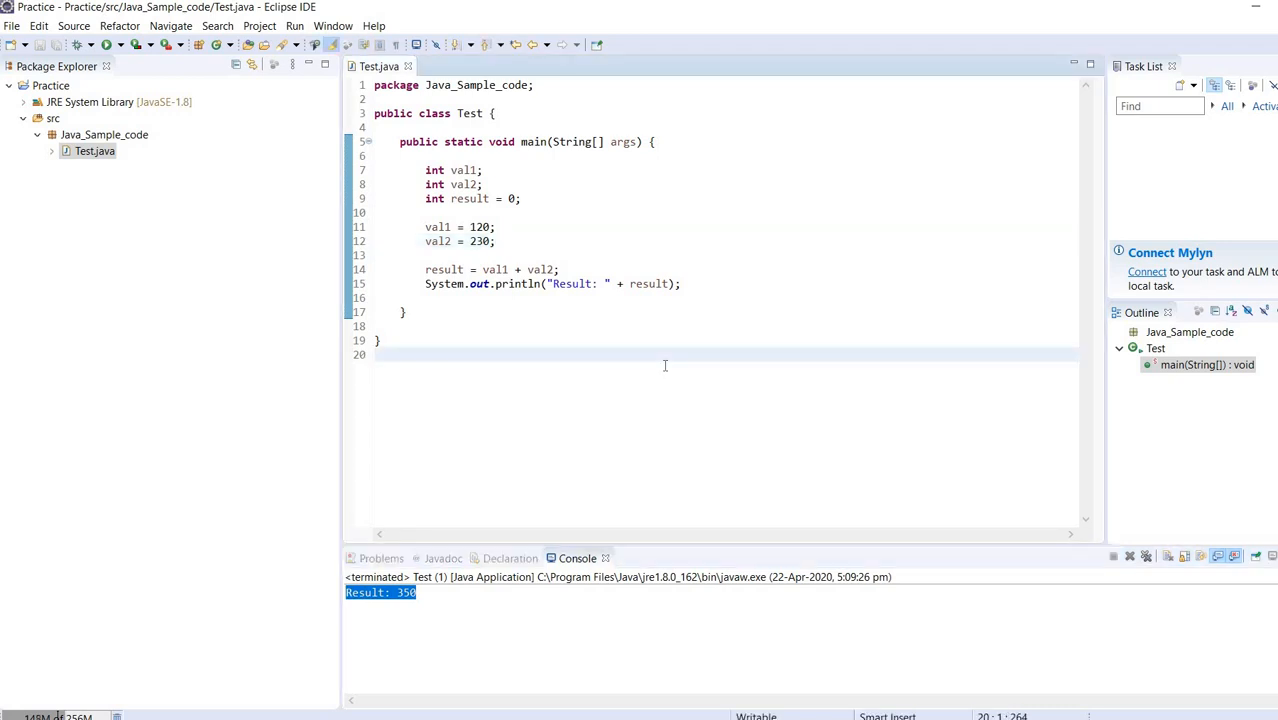